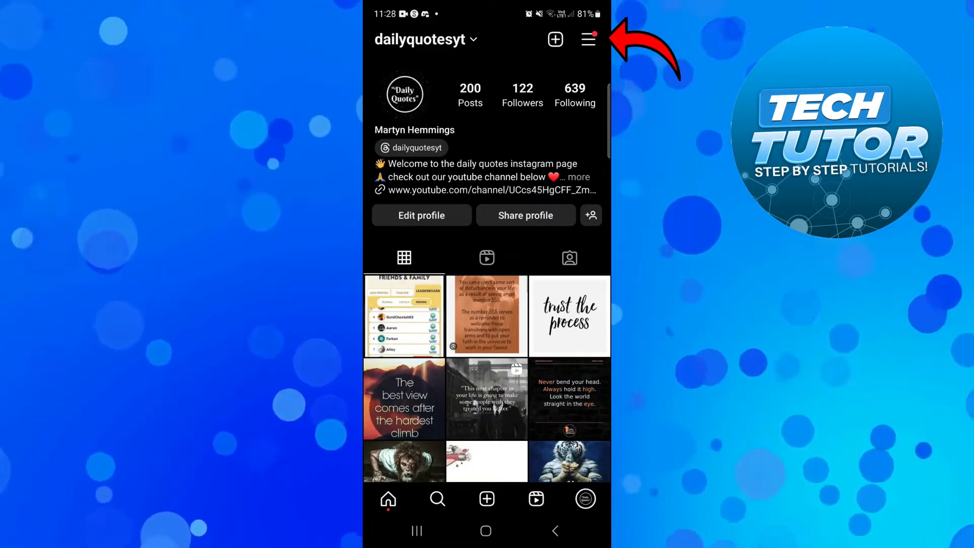
Open the profile's hamburger menu to show Settings and privacy and other options.
click(587, 40)
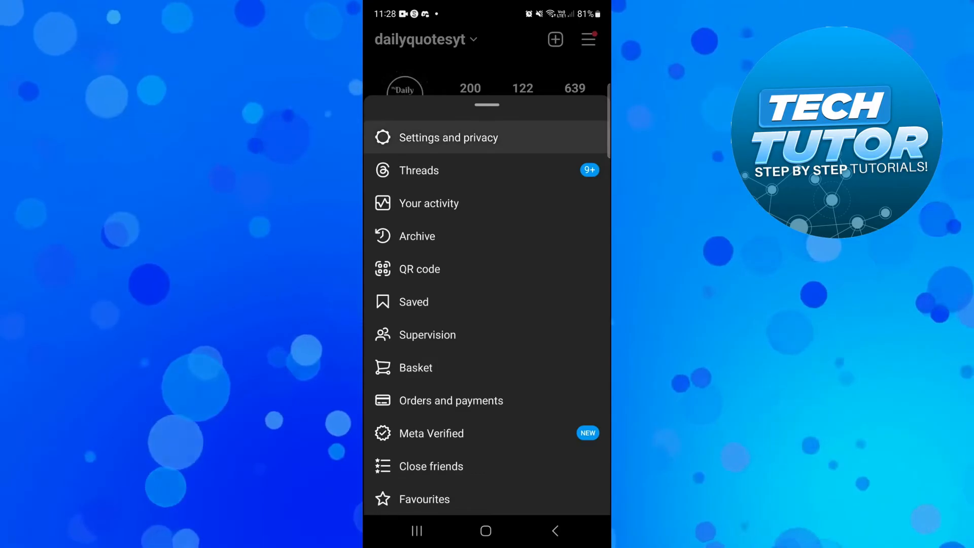
Go to Settings and privacy, then Account type and tools under For professionals.
click(449, 137)
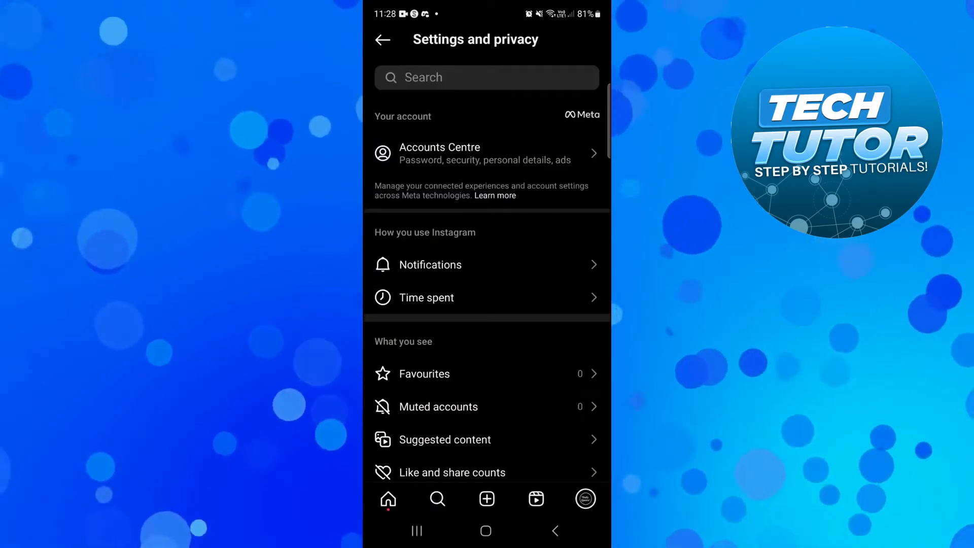
scroll(down, 3)
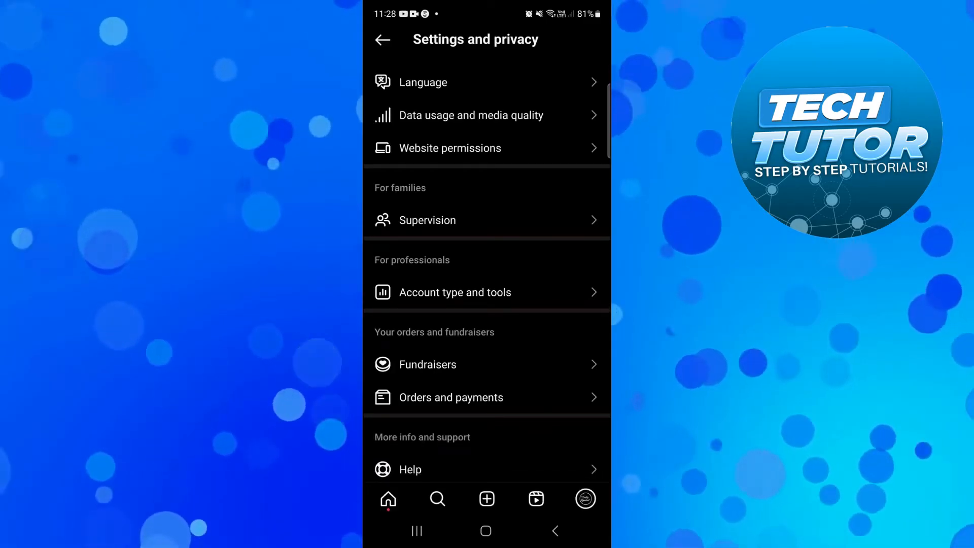
click(454, 292)
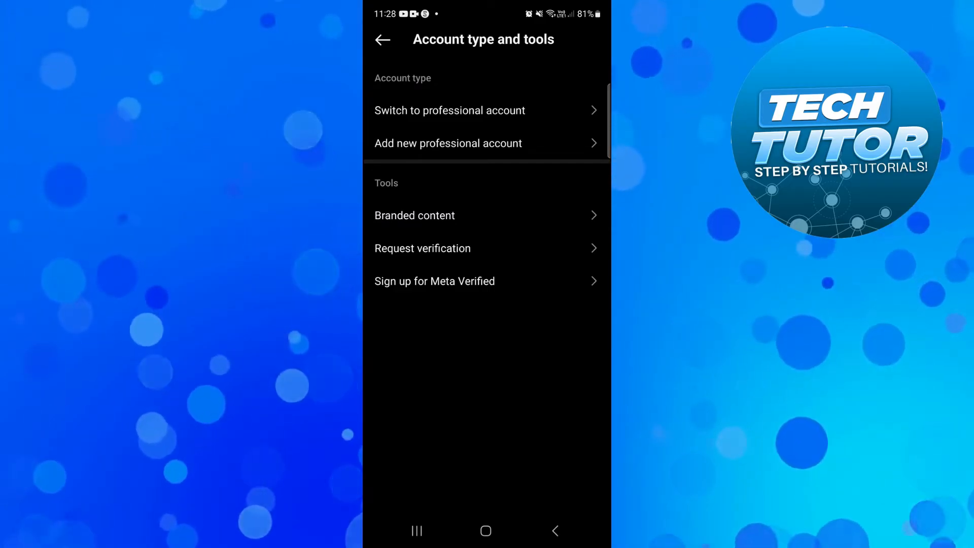
Begin Switch to professional account and continue past the intro to the category list.
click(449, 110)
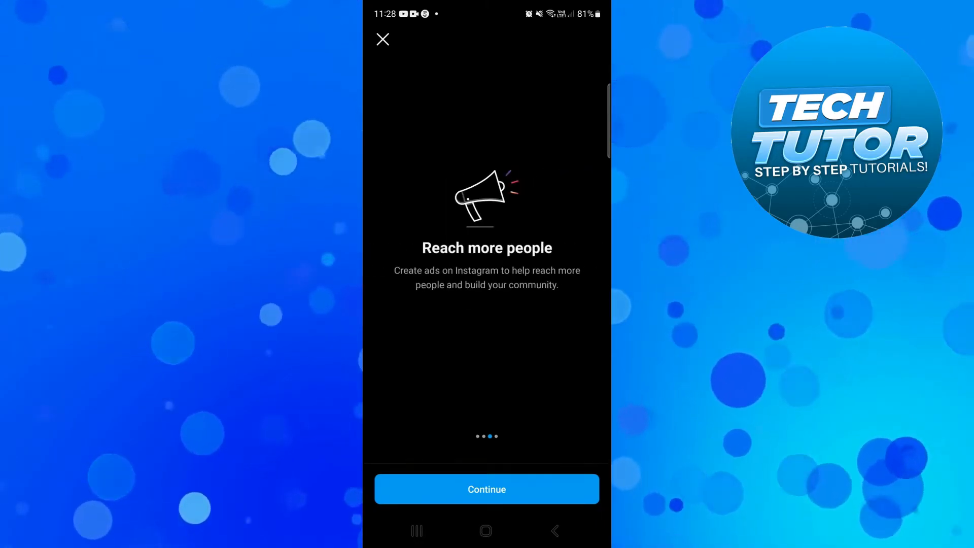
click(486, 489)
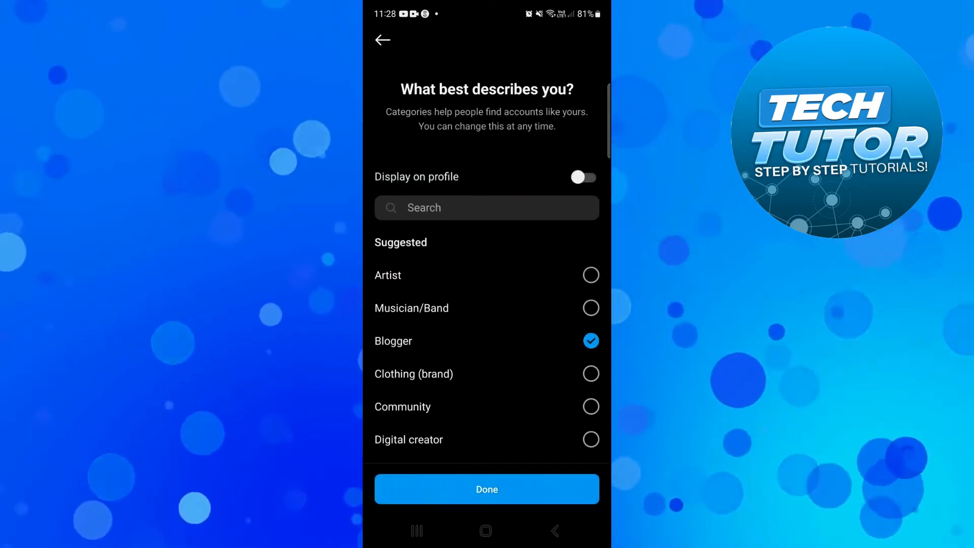
Confirm Blogger as the category and choose Business instead of Creator.
click(487, 489)
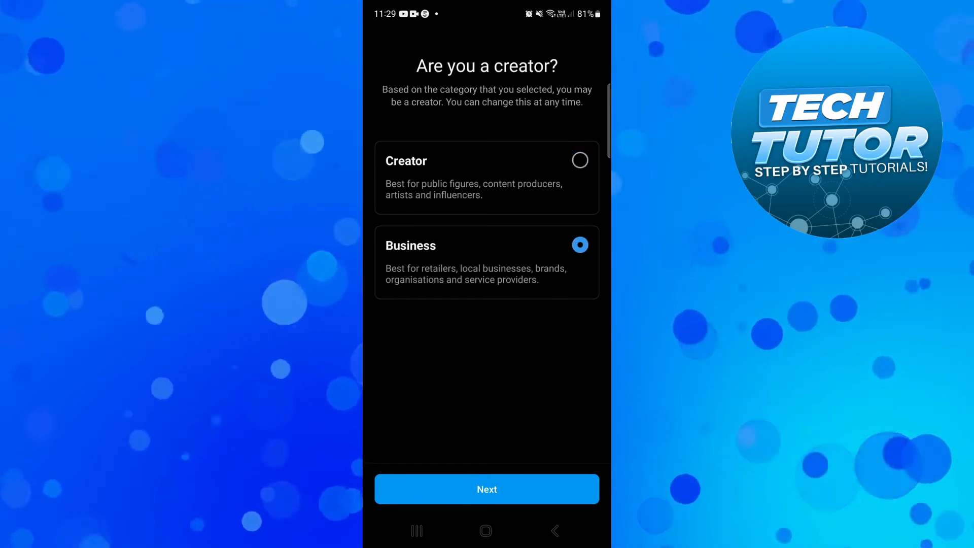
click(486, 489)
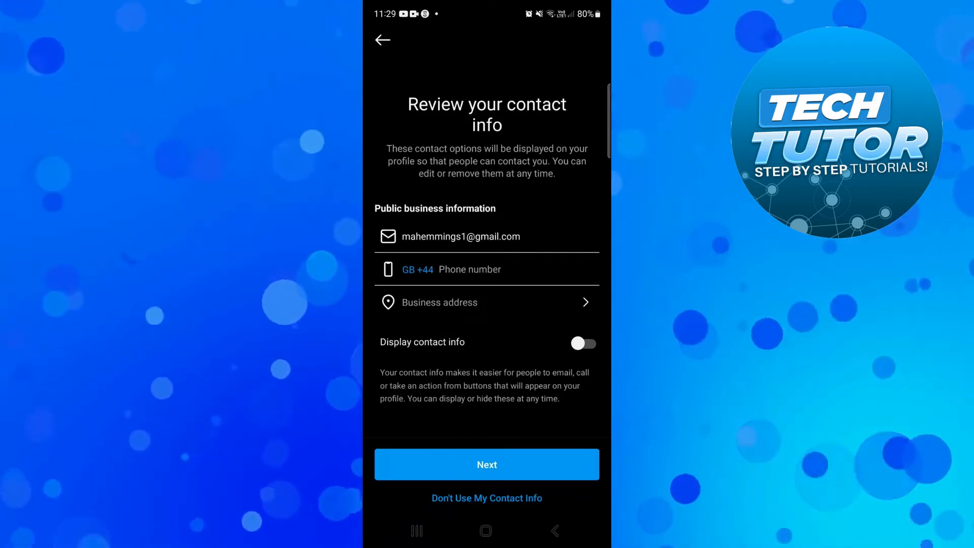
Accept the contact info and skip connecting a Facebook Page.
click(487, 464)
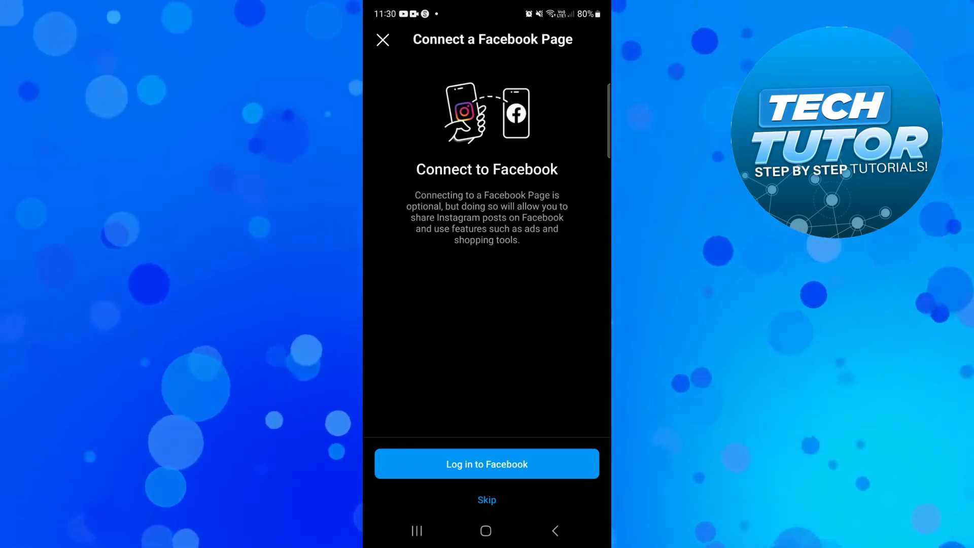
click(486, 499)
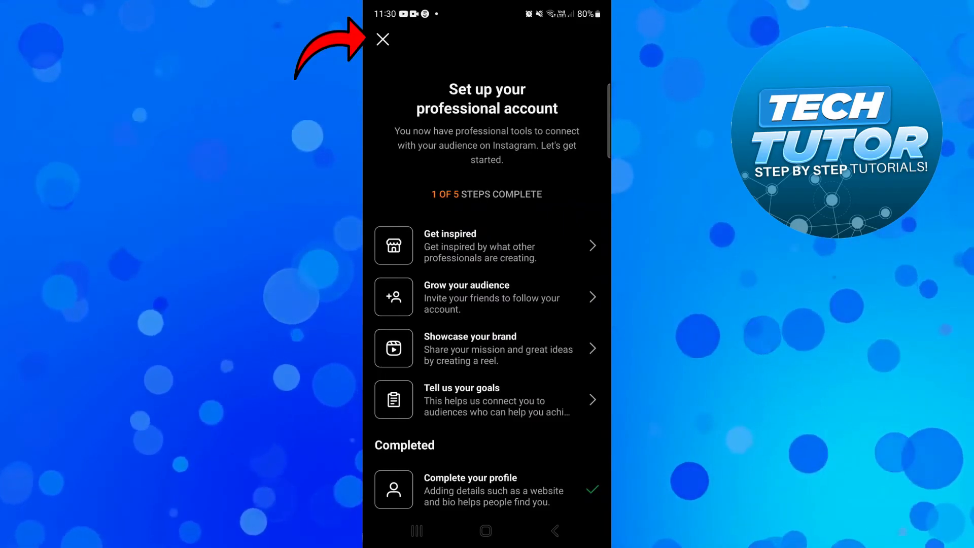
Close the setup checklist, check the 4 of 5 steps progress, and close it again.
click(382, 39)
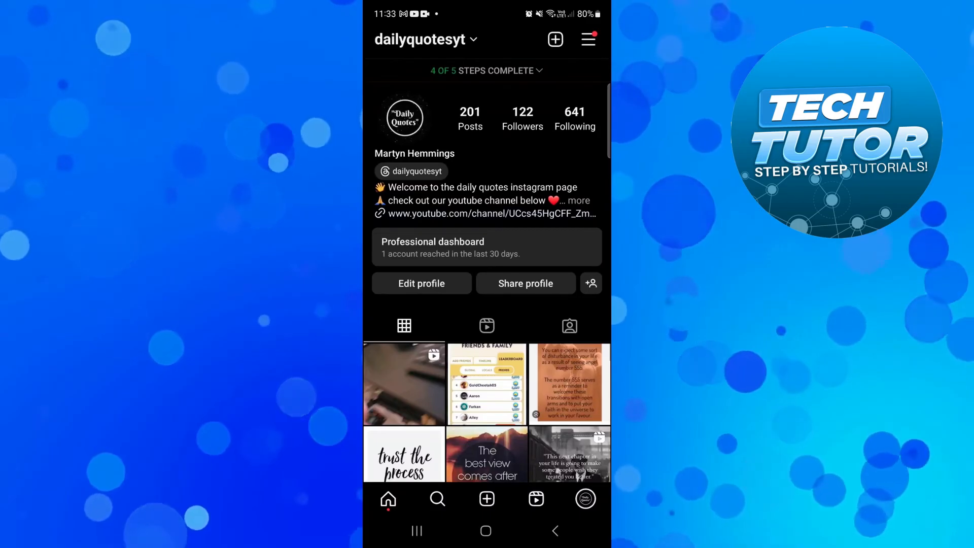
click(486, 70)
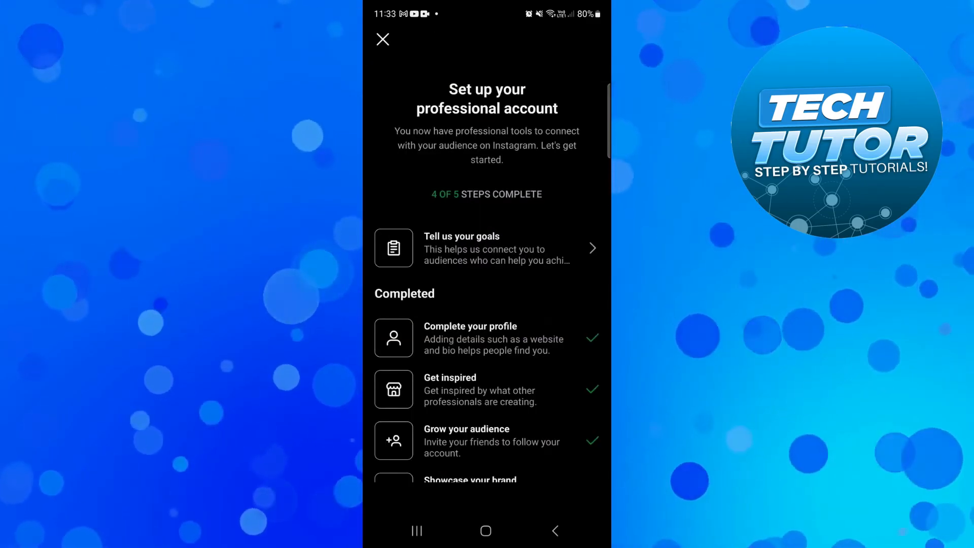
click(383, 39)
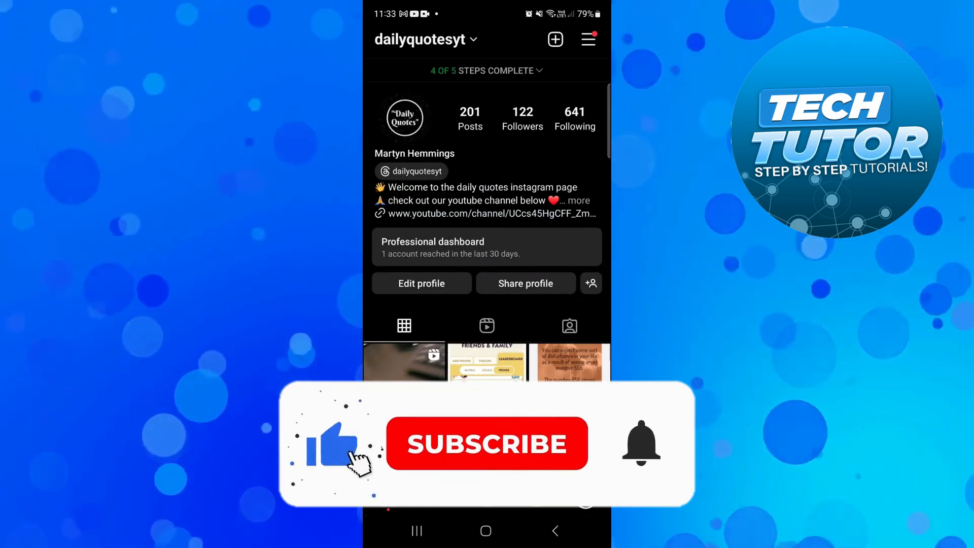
click(486, 443)
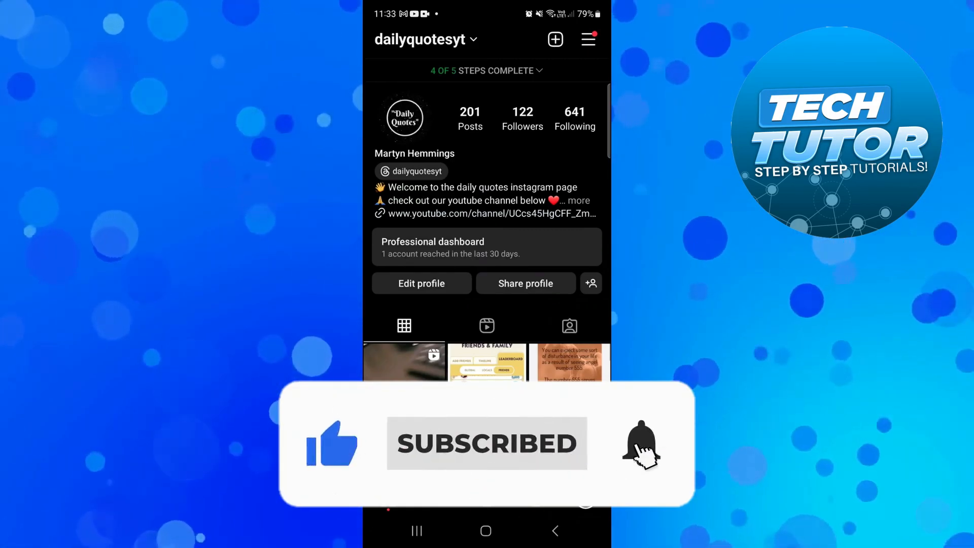